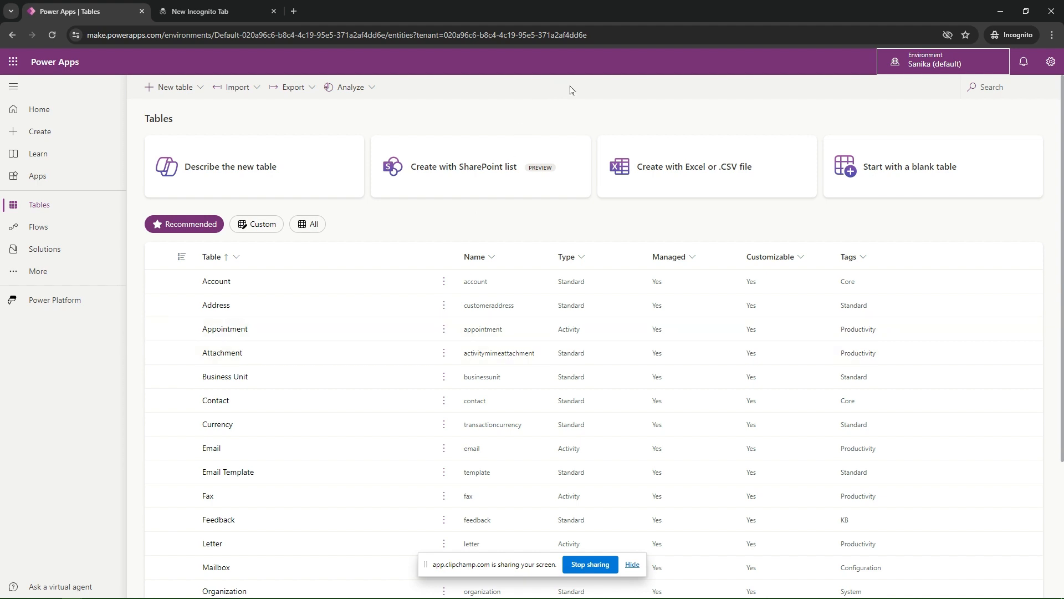
- Launch the Power Platform admin center in a new tab from the Power Apps Settings panel
click(333, 34)
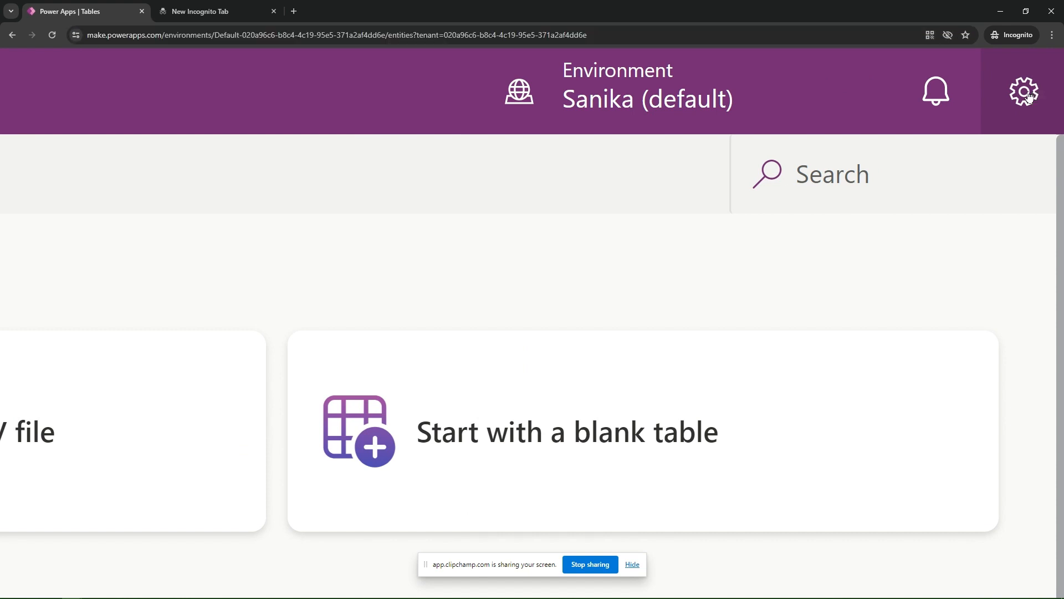
click(1023, 92)
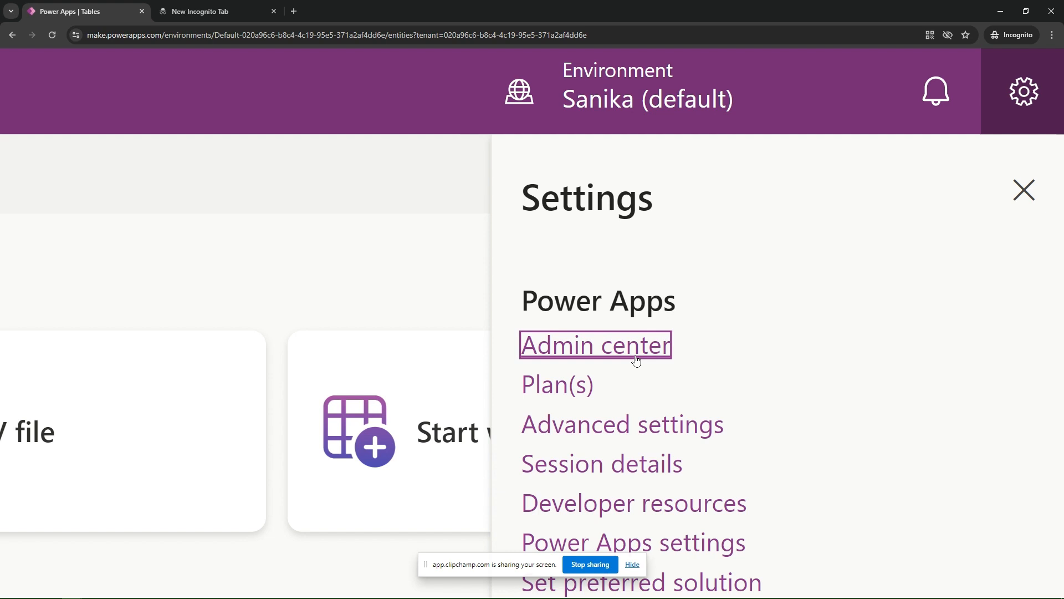
click(594, 345)
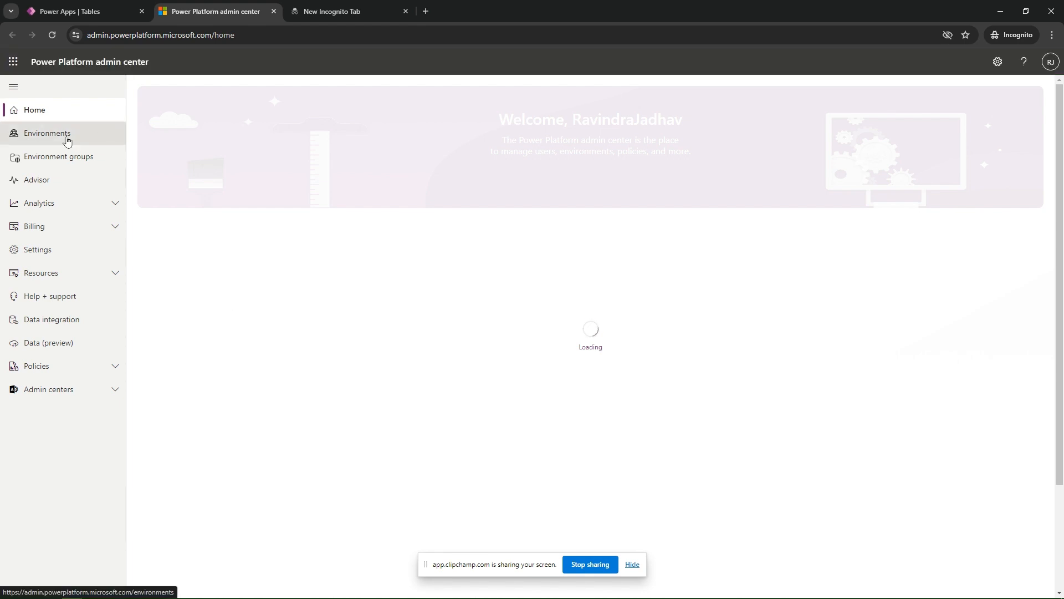
- Show the Environments list with Ravi (Developer) and Sanika (default)
click(47, 133)
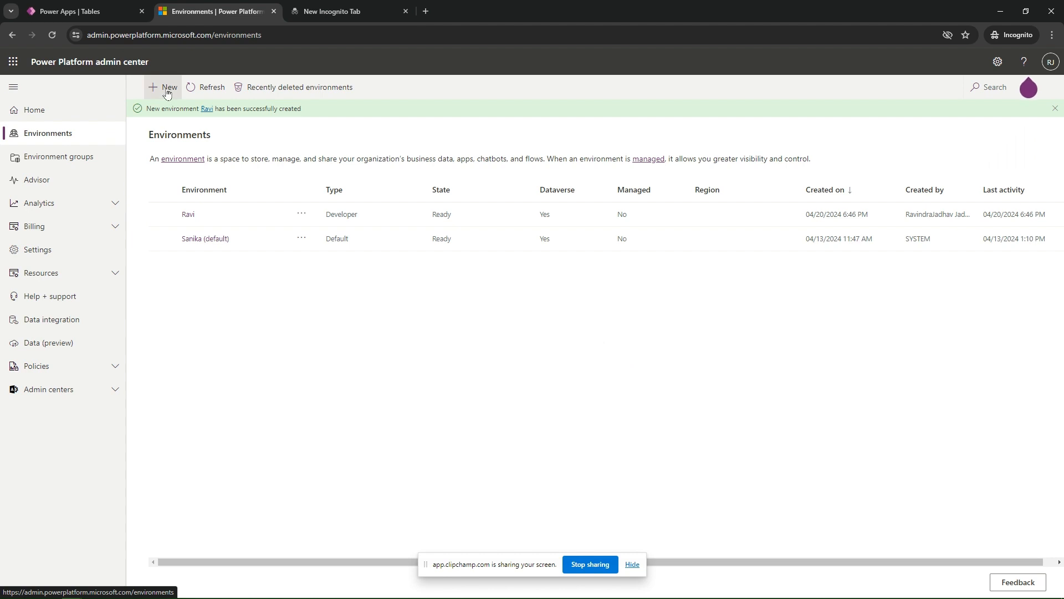
- Start a new environment and name it 'Ravi1'
click(163, 87)
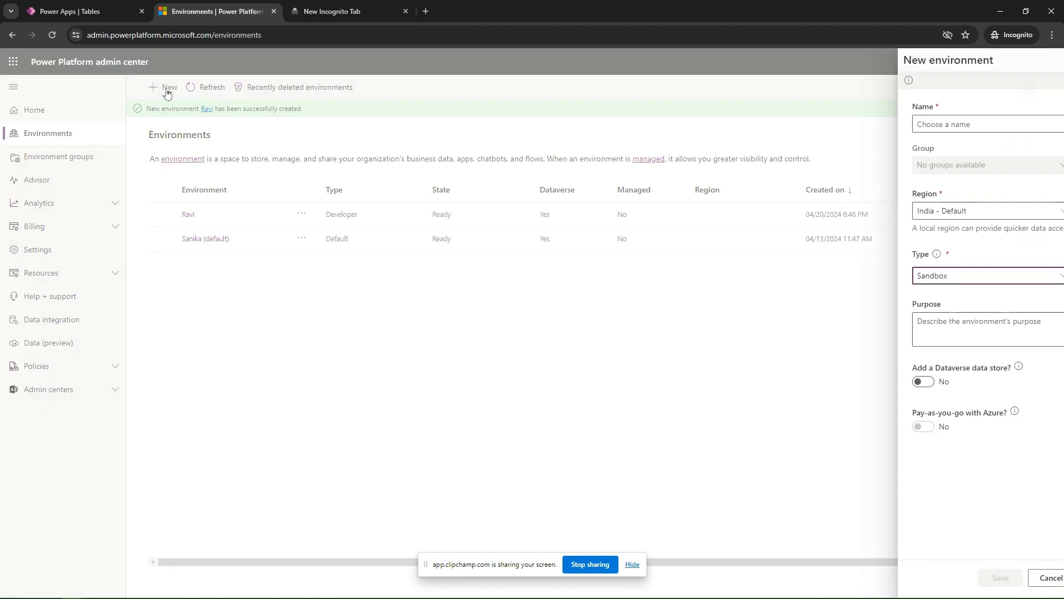
click(970, 123)
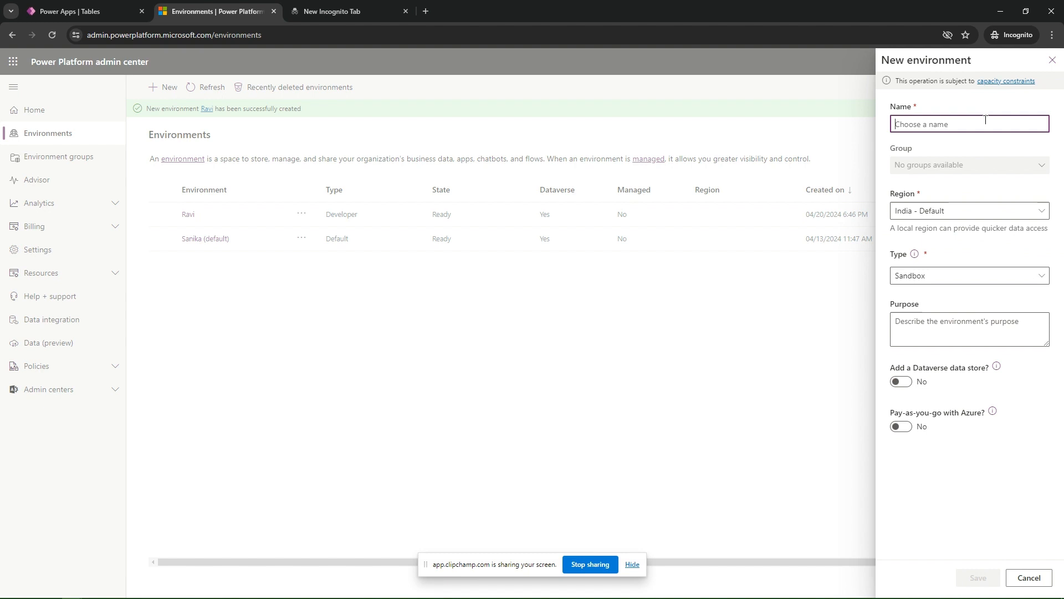
text(R)
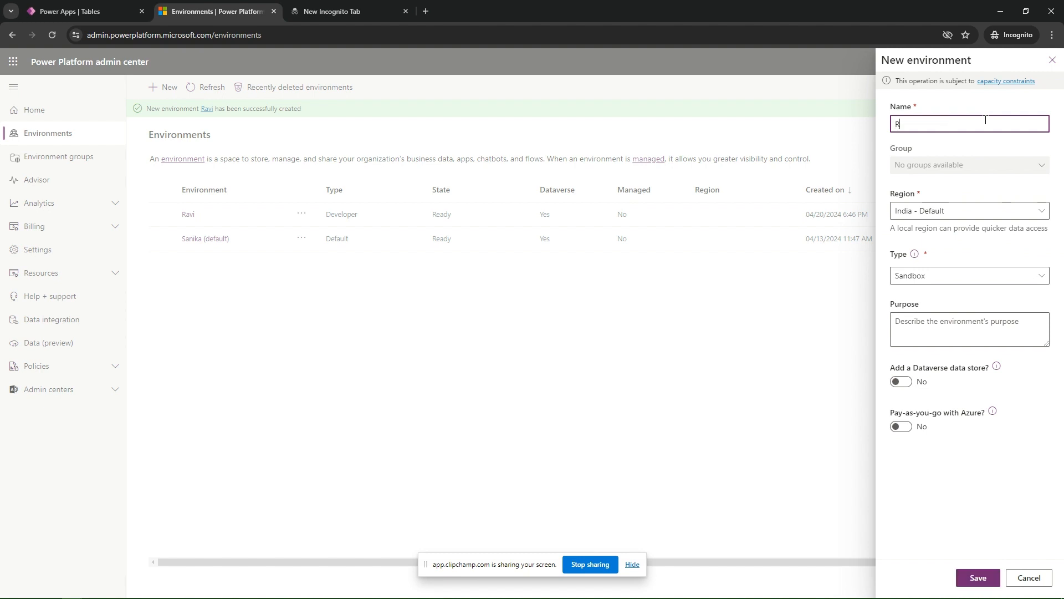
text(avi1)
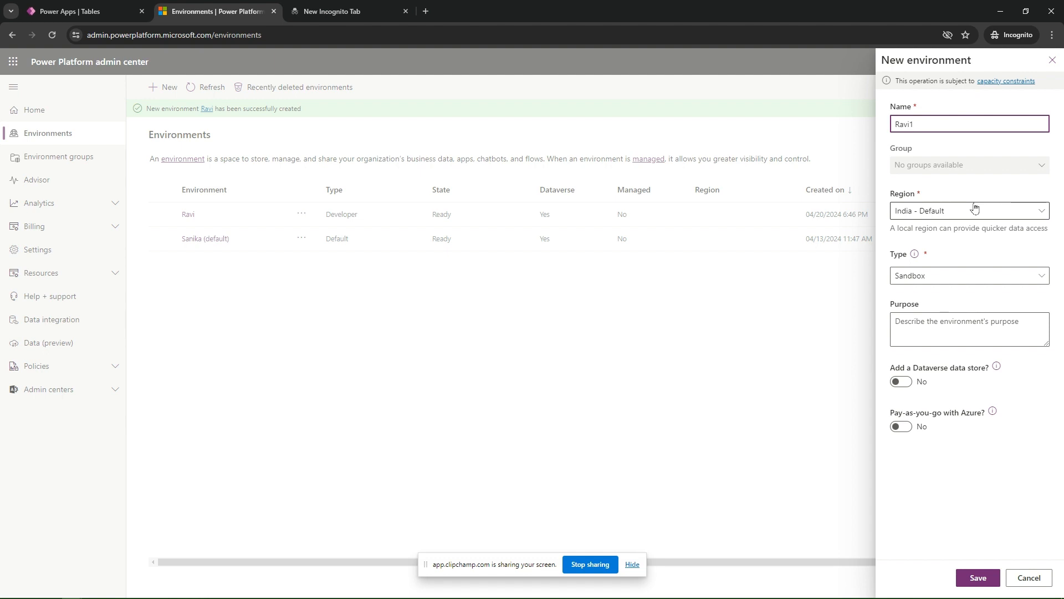
- Bring up the region choices for the Ravi1 environment
click(969, 210)
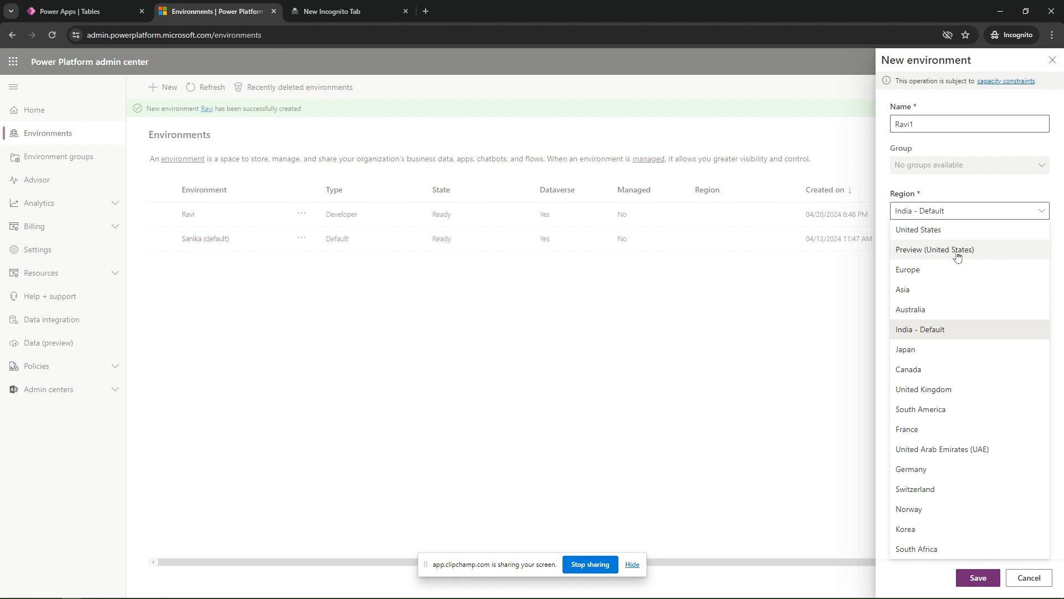
mouse_move(958, 256)
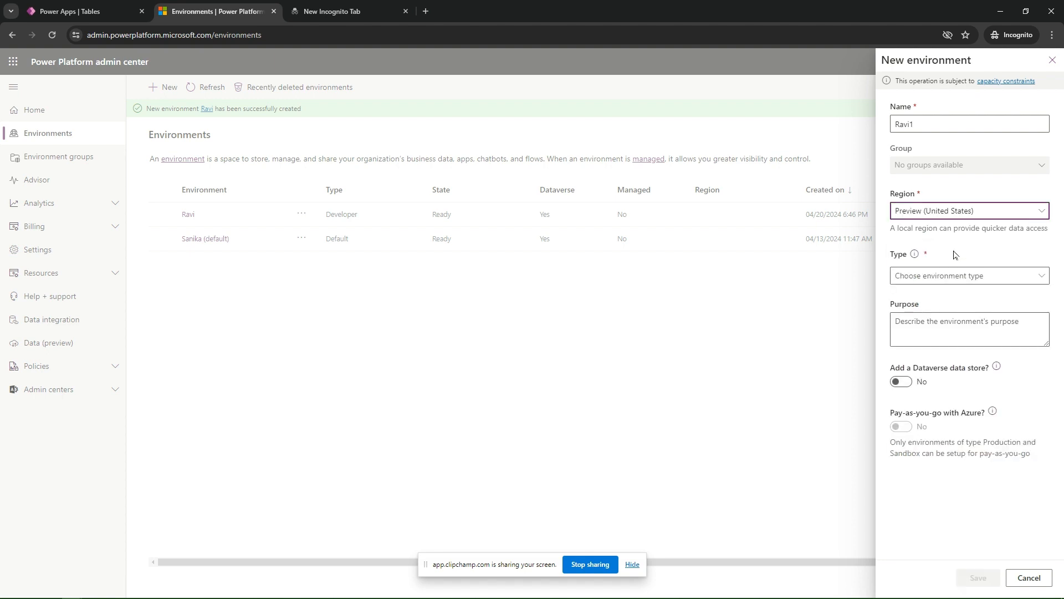
- Show the environment type choices, then return to the Power Apps tab
click(970, 275)
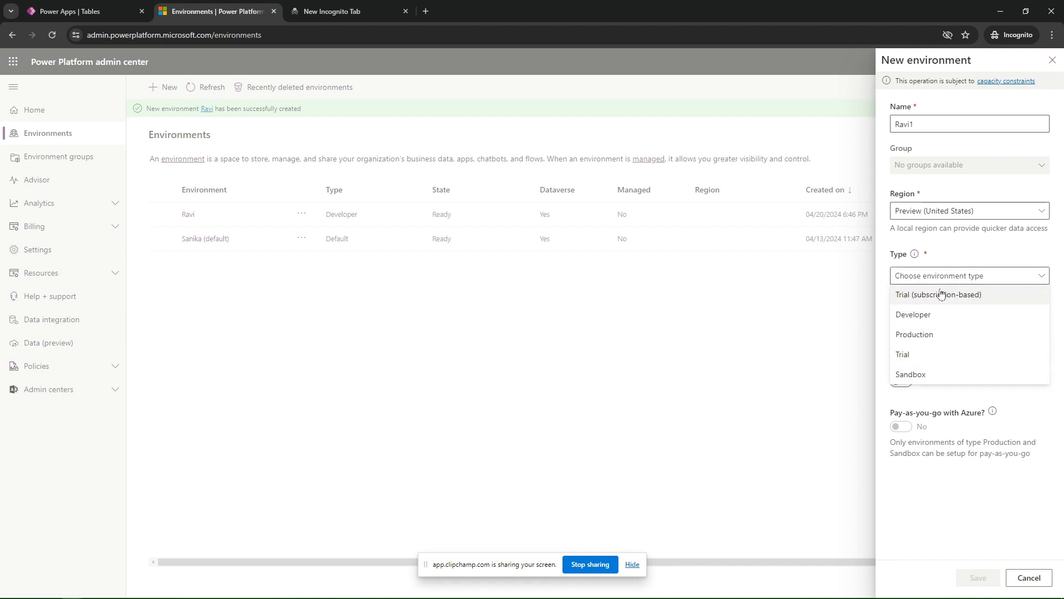
mouse_move(953, 319)
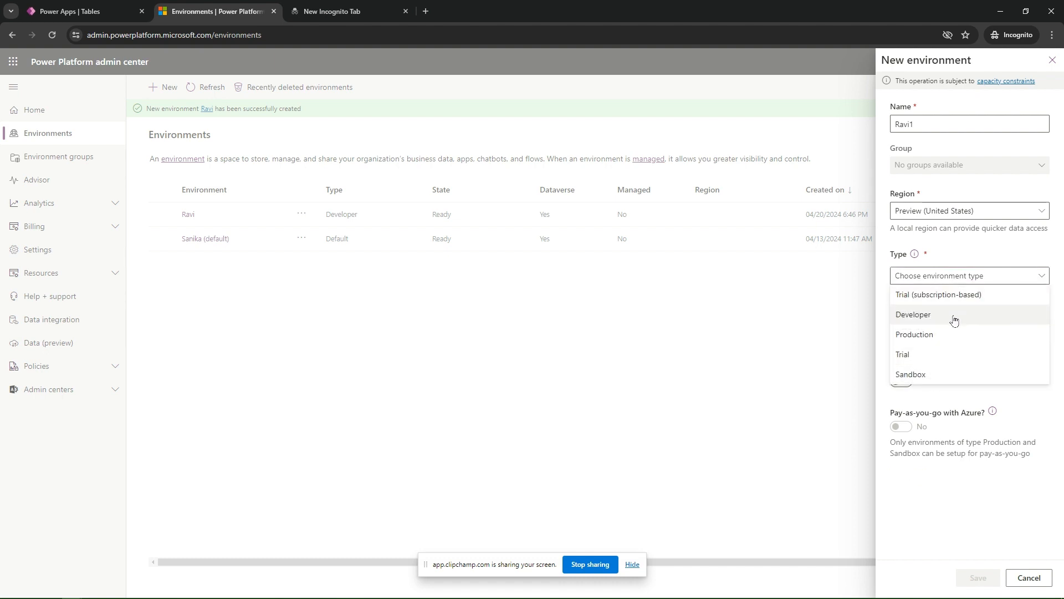
mouse_move(911, 374)
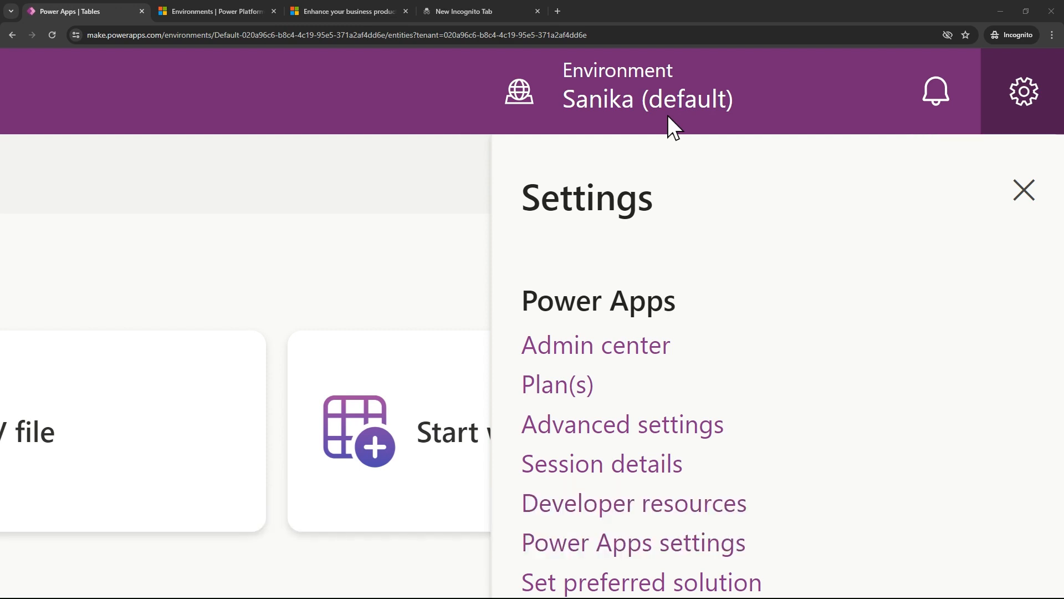
click(214, 11)
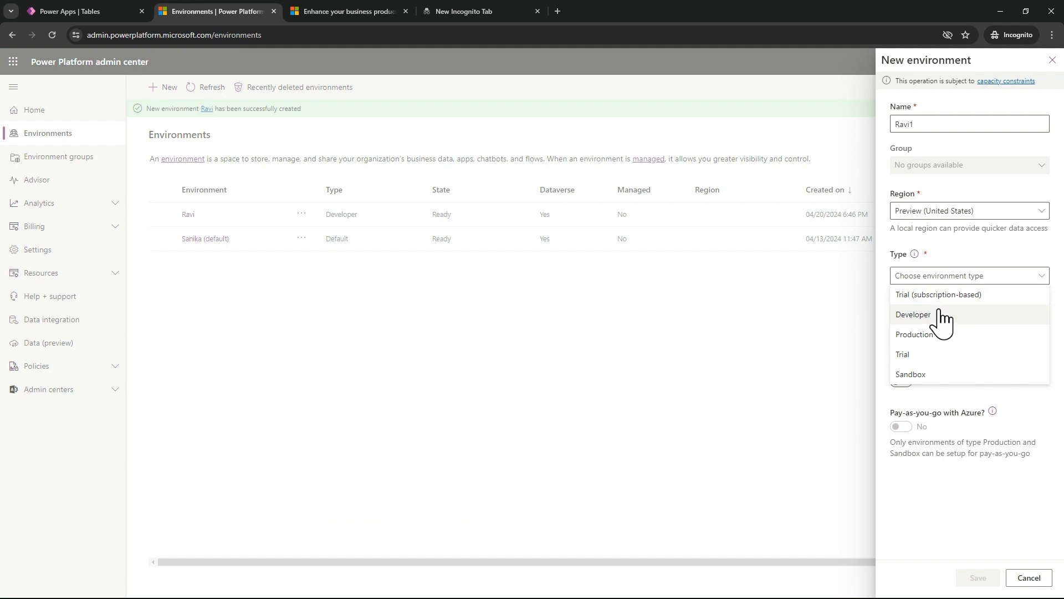
mouse_move(936, 339)
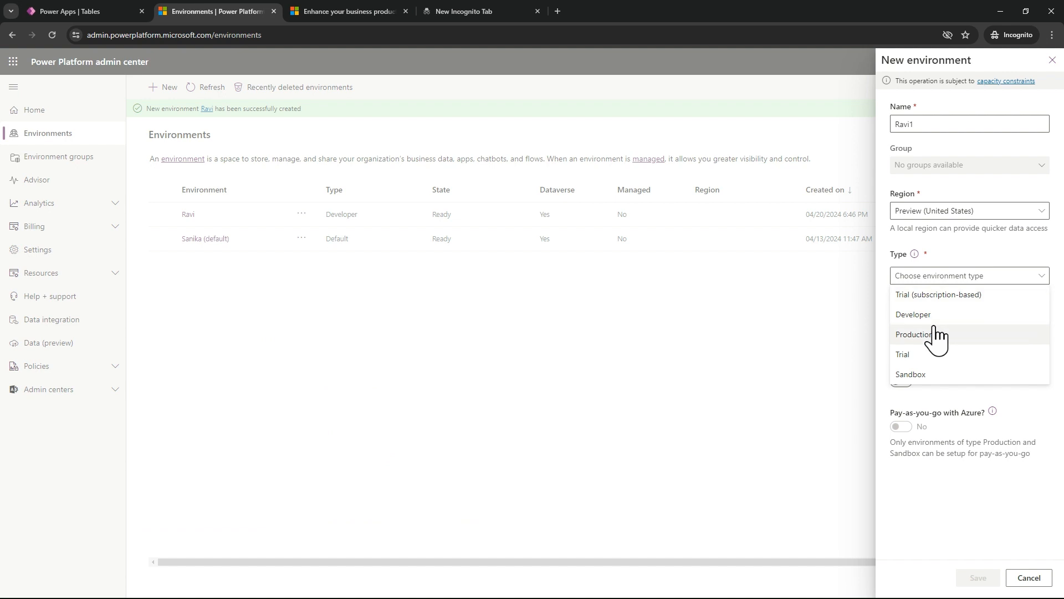
mouse_move(913, 333)
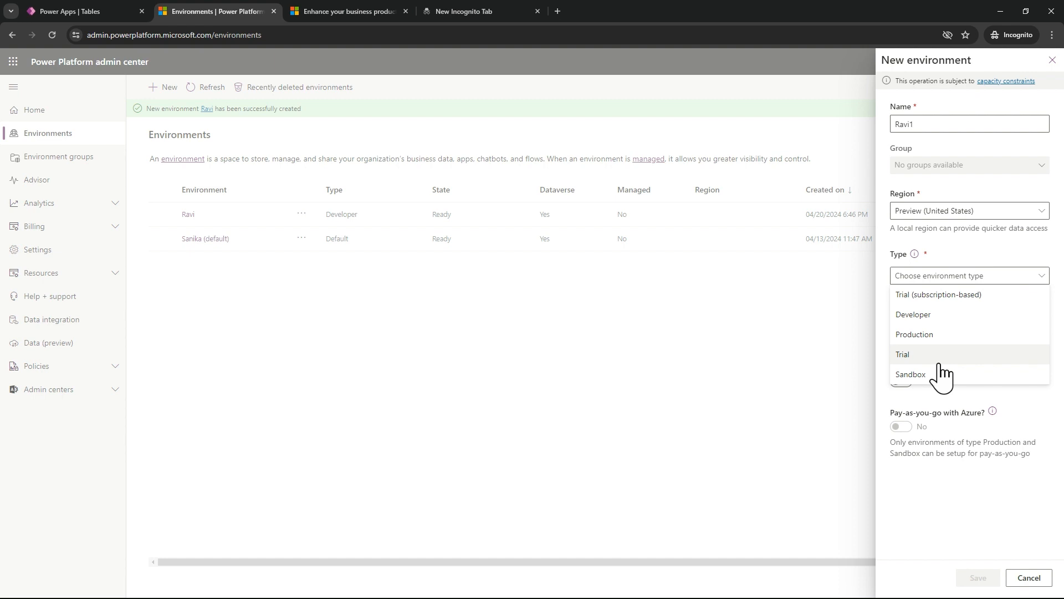
mouse_move(944, 314)
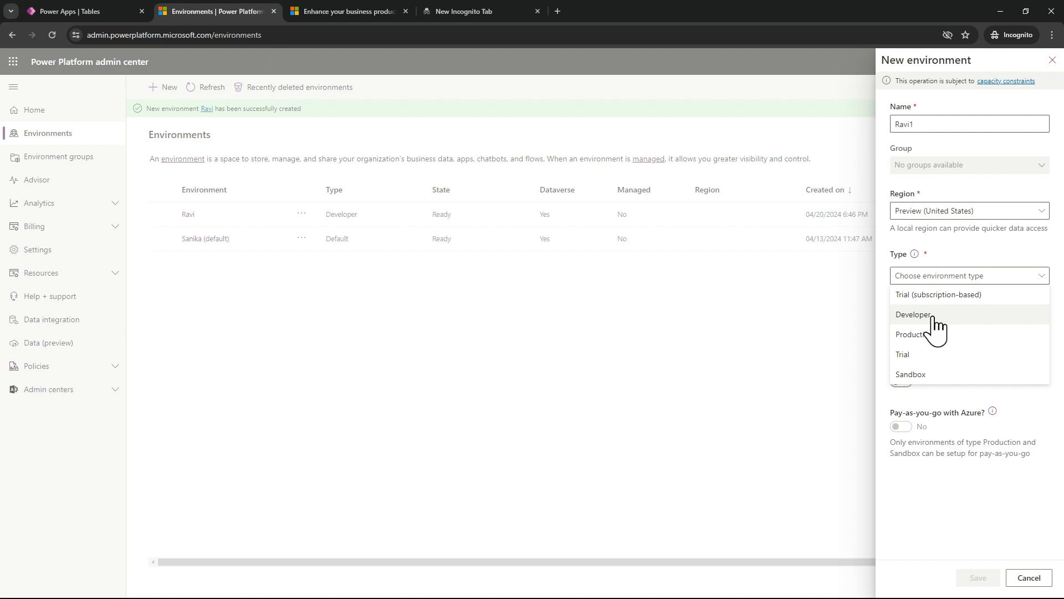
- Make Ravi1 a Developer environment and continue to the Add Dataverse step
click(914, 314)
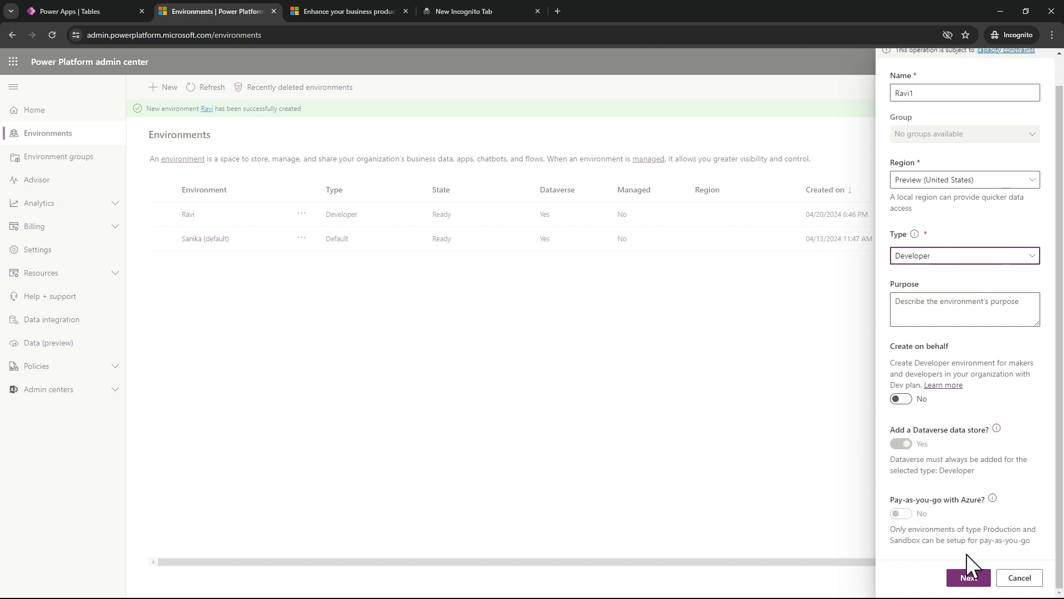
click(968, 578)
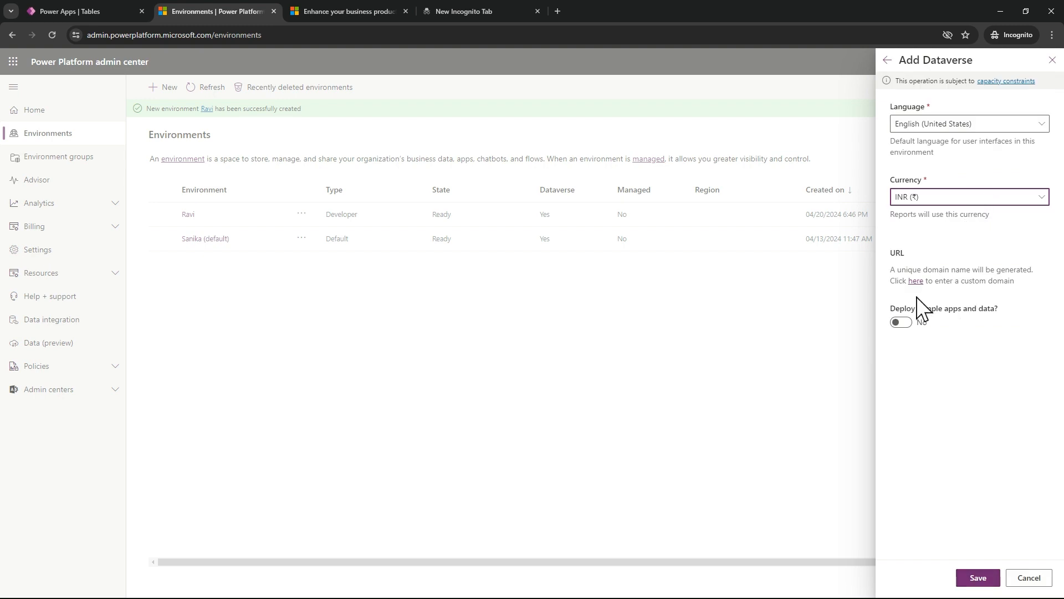
- Enable sample apps and data deployment and save the Ravi1 environment
click(901, 322)
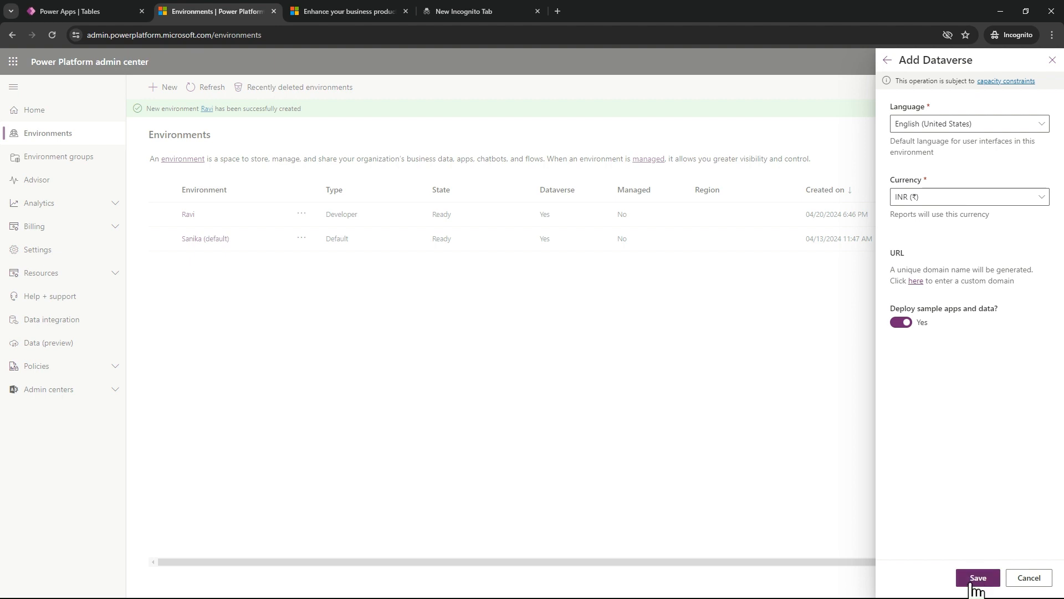
click(977, 578)
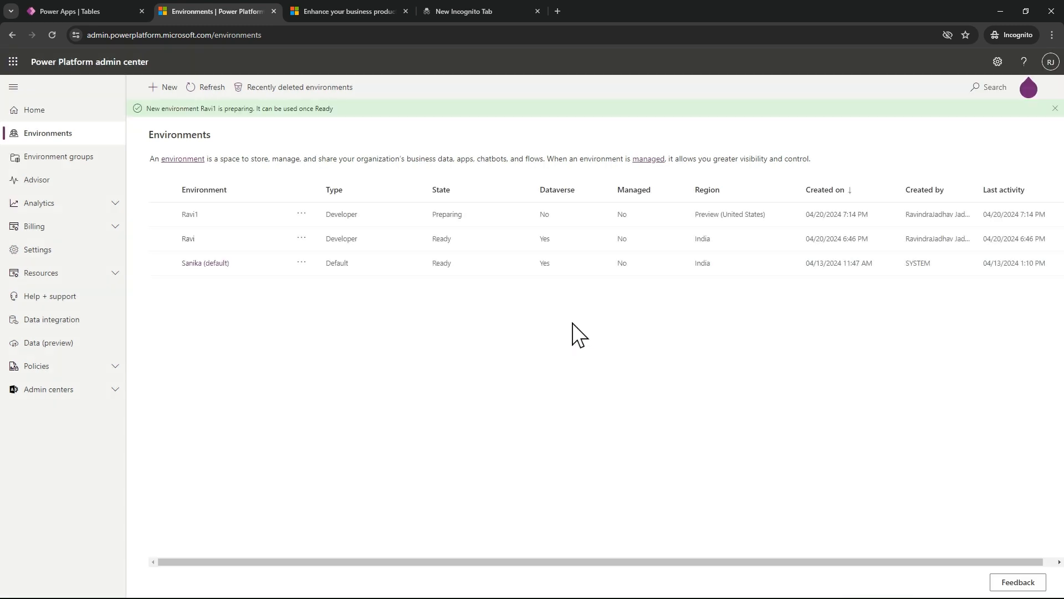
mouse_move(434, 316)
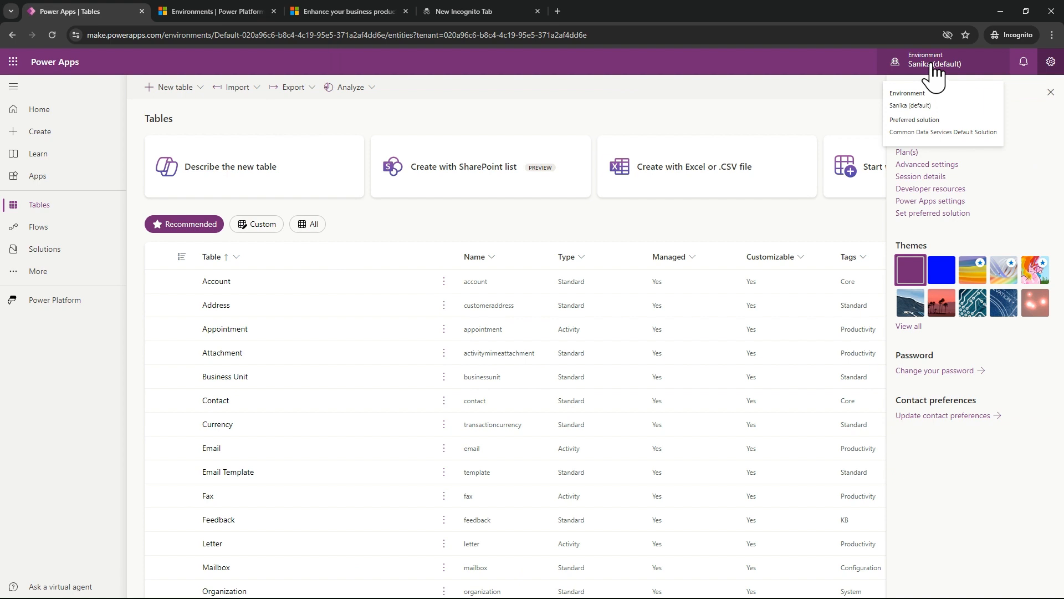
mouse_move(1051, 105)
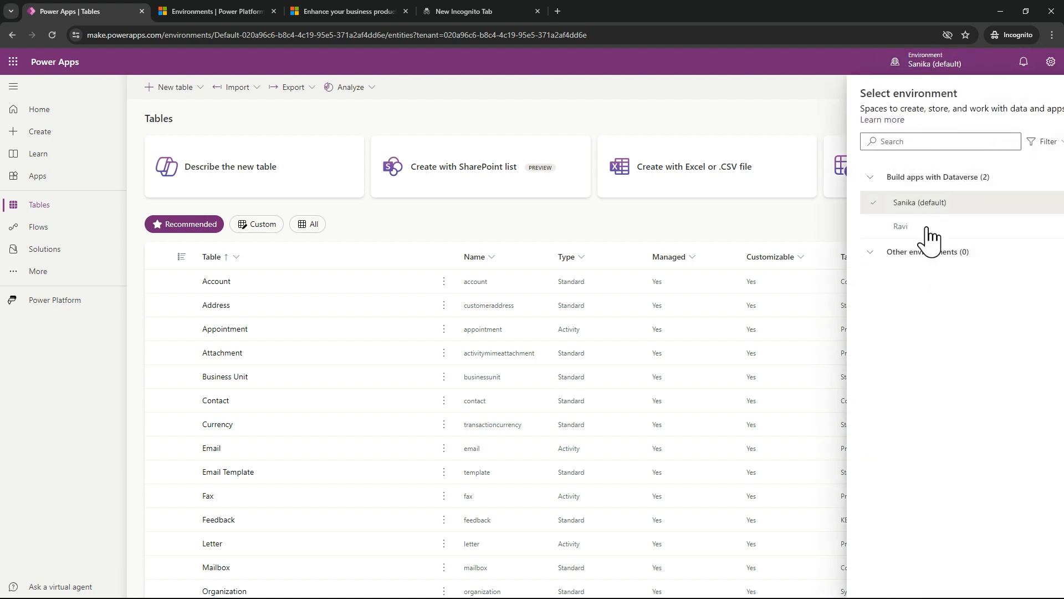
mouse_move(932, 198)
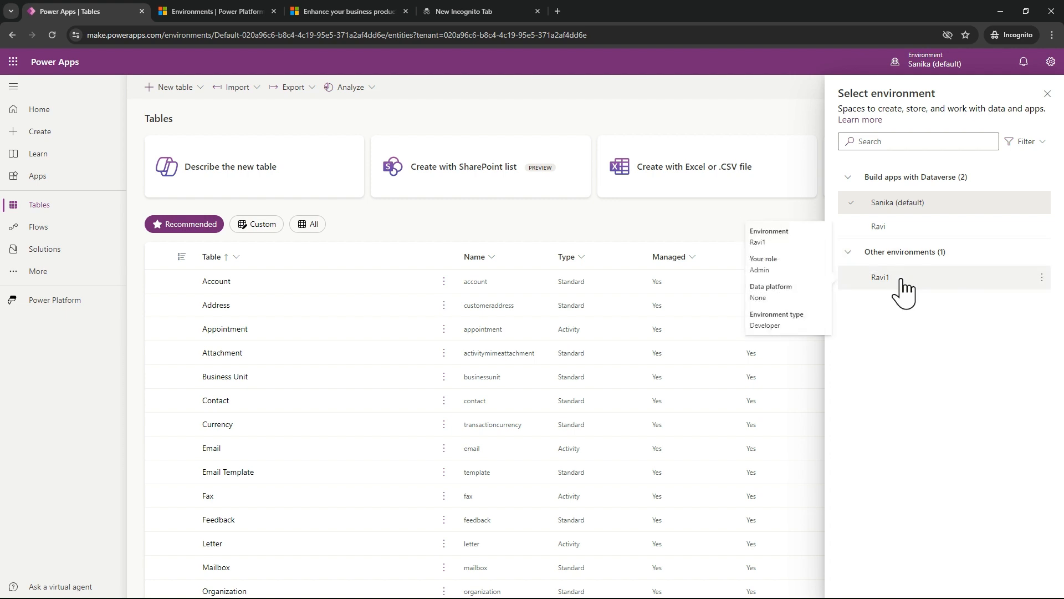
mouse_move(872, 302)
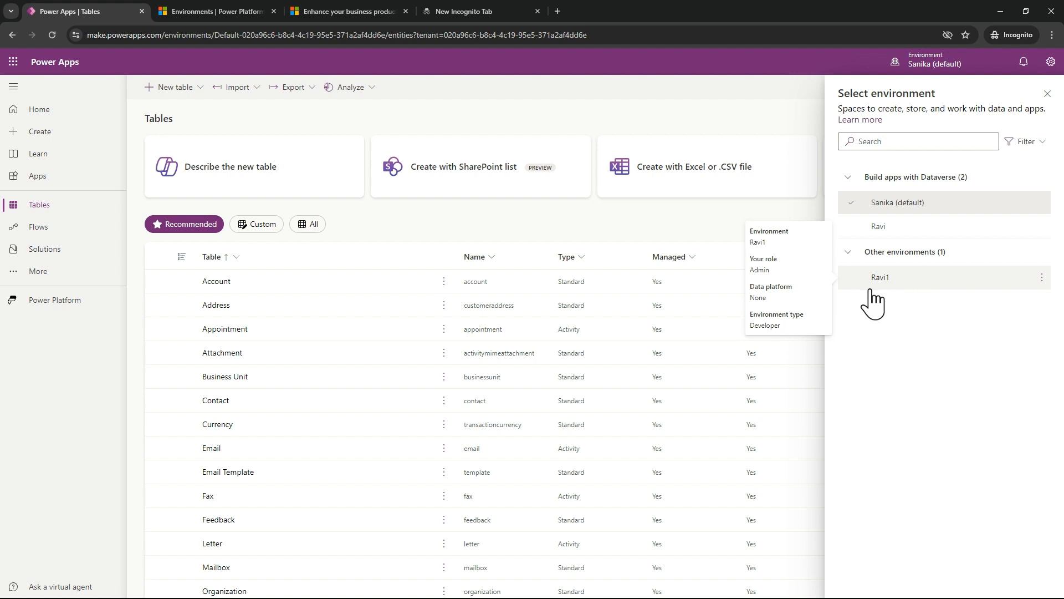
mouse_move(883, 279)
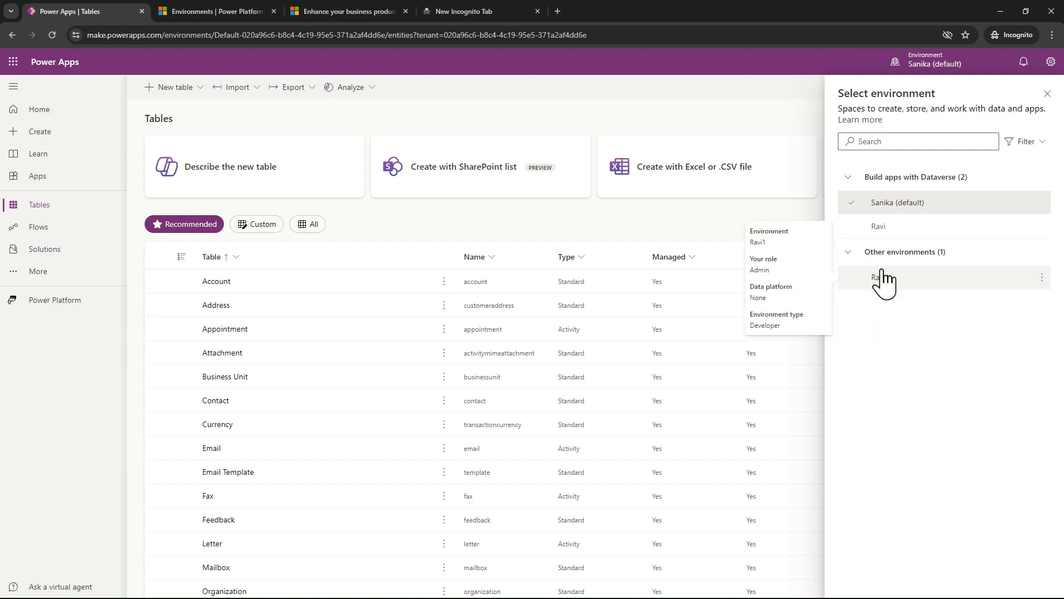